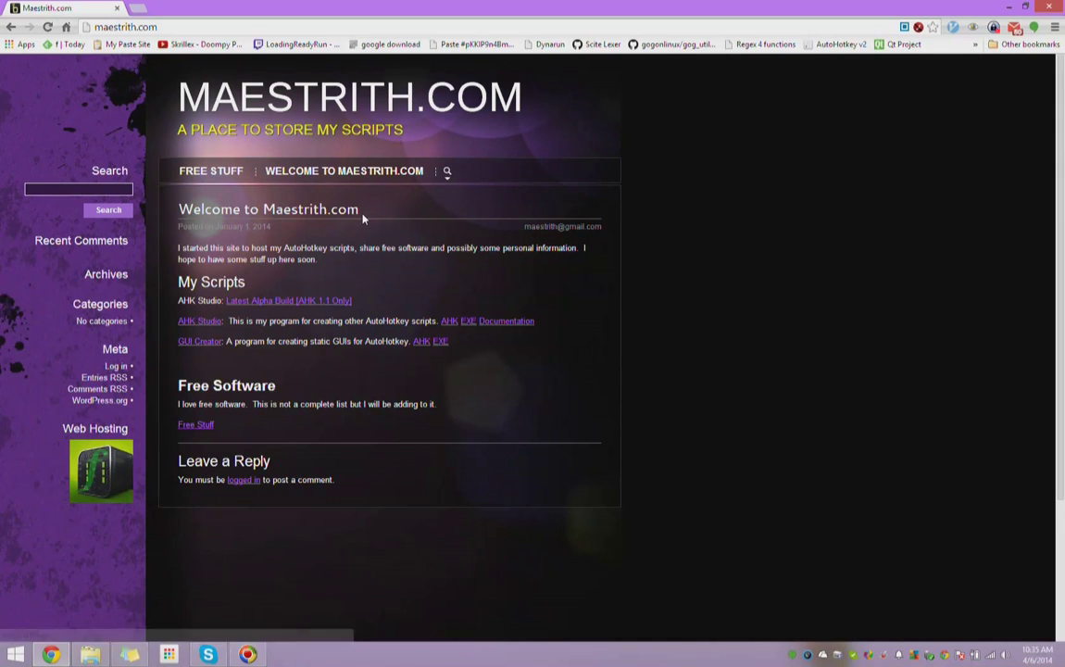
mouse_move(385, 263)
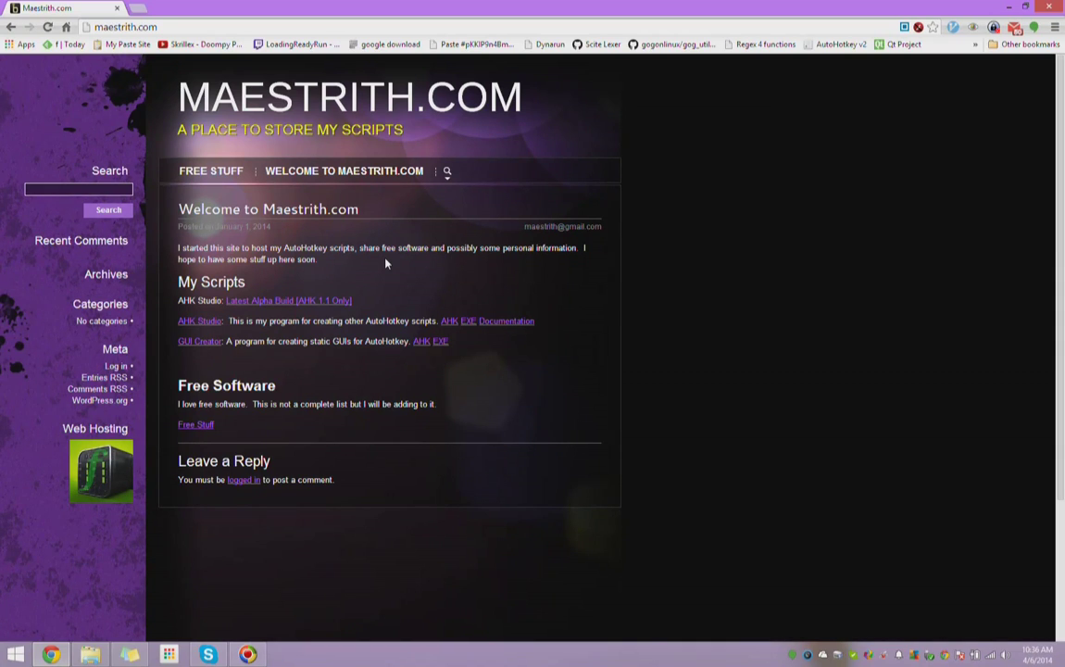
mouse_move(270, 303)
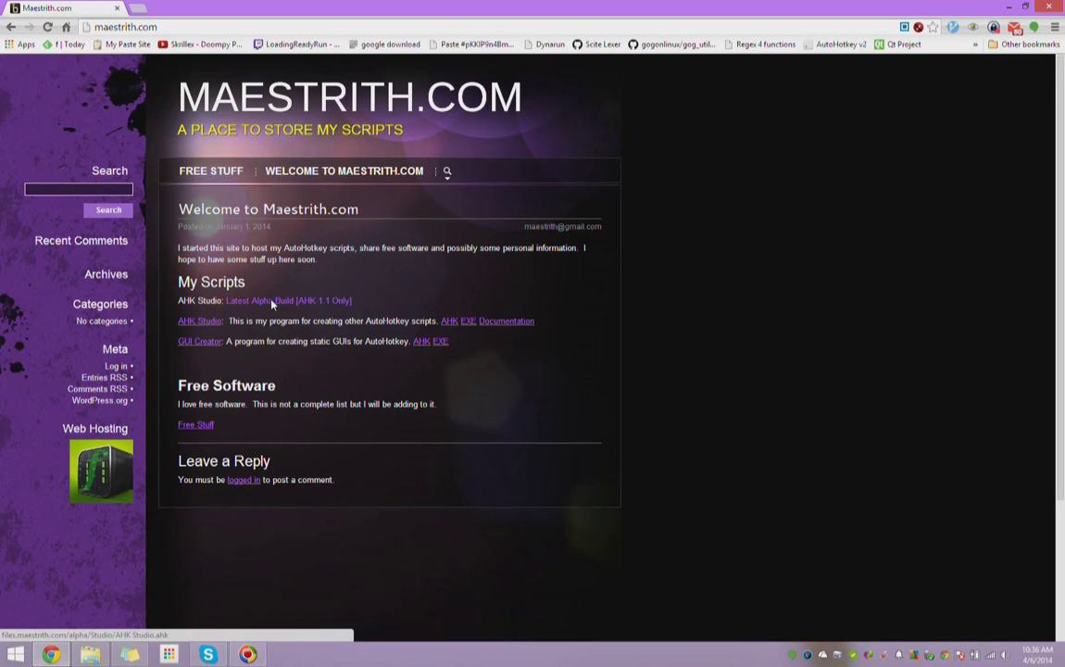
Step: Save the Latest Alpha Build link as AHK Studio.ahk into the AHK Tutorial folder
right_click(268, 300)
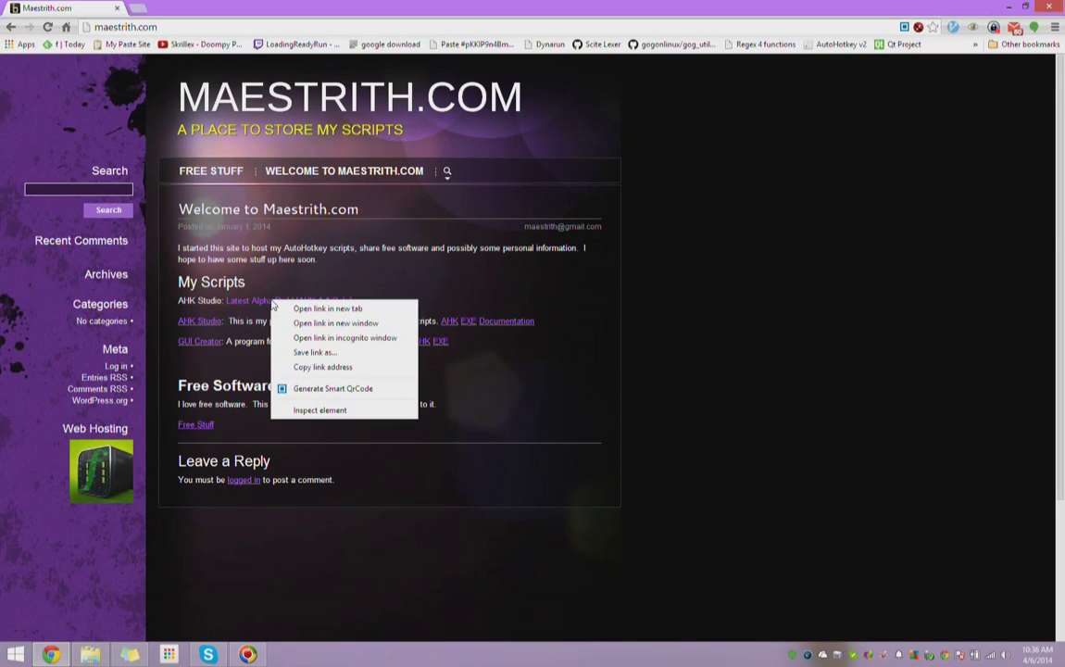
left_click(311, 361)
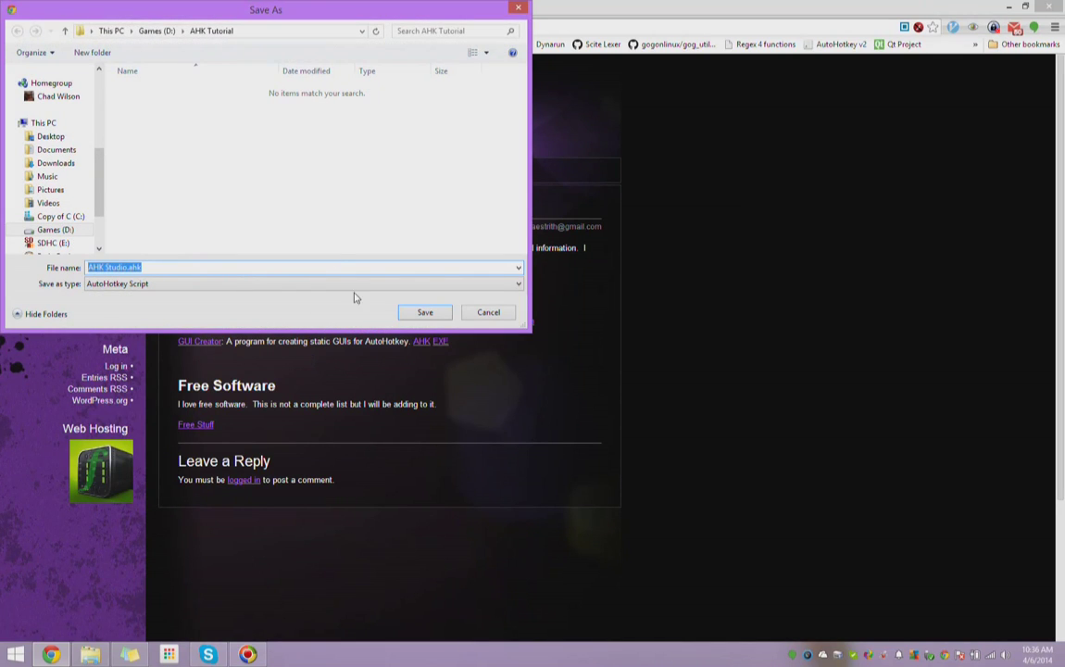
left_click(425, 311)
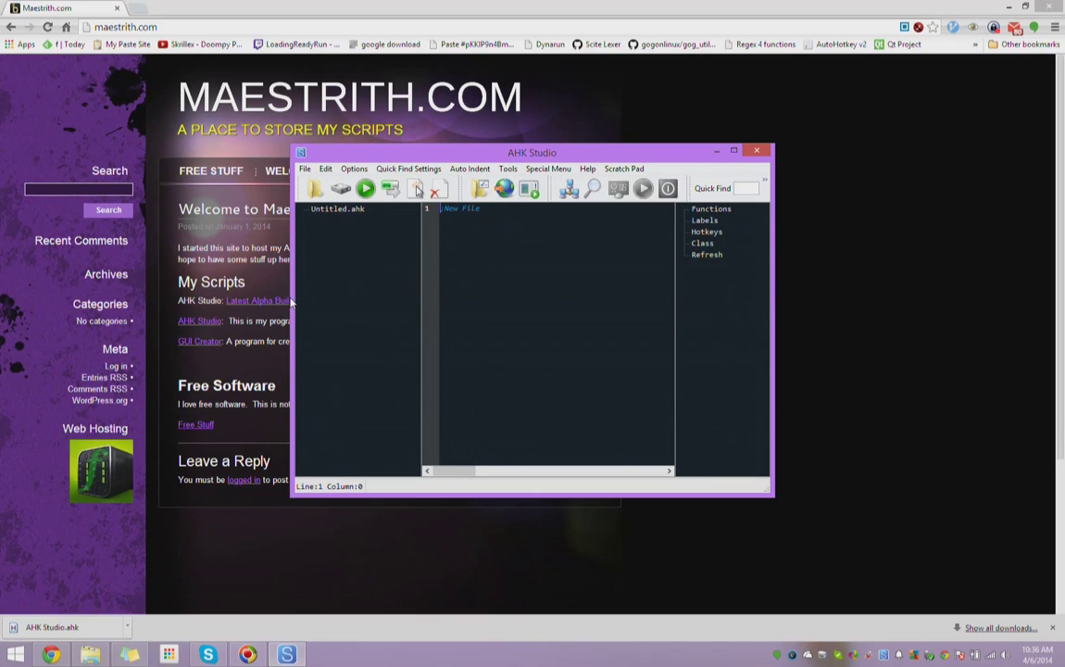
Step: Enlarge the AHK Studio window showing the empty Untitled.ahk file
left_click_drag(531, 152, 463, 152)
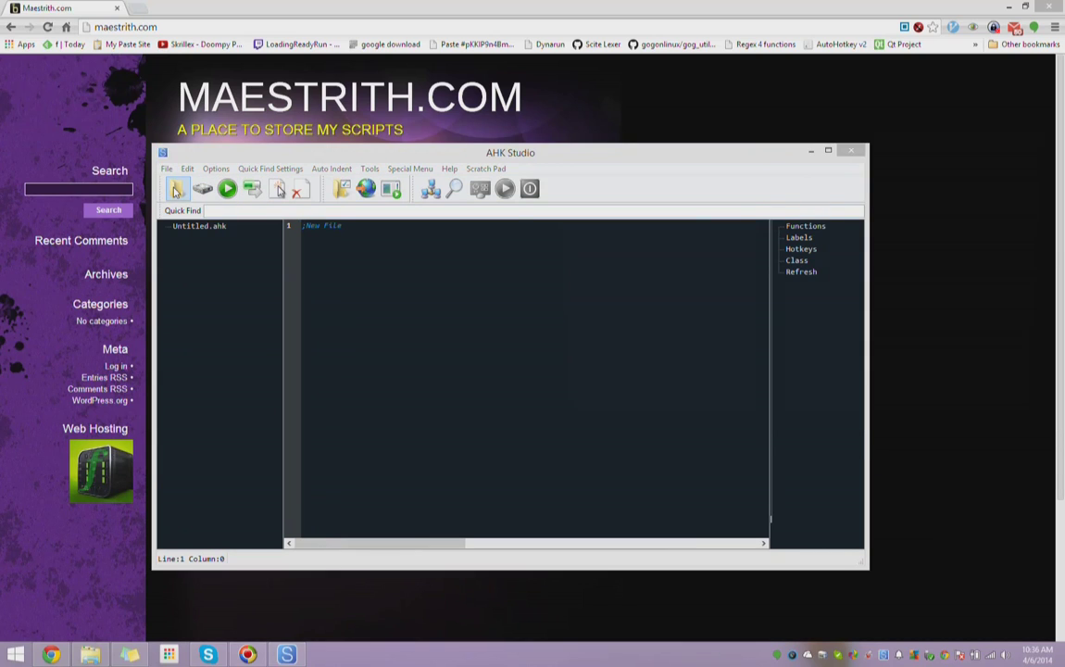
Step: Load AHK Studio.ahk via File > Open and look through its code
left_click(202, 189)
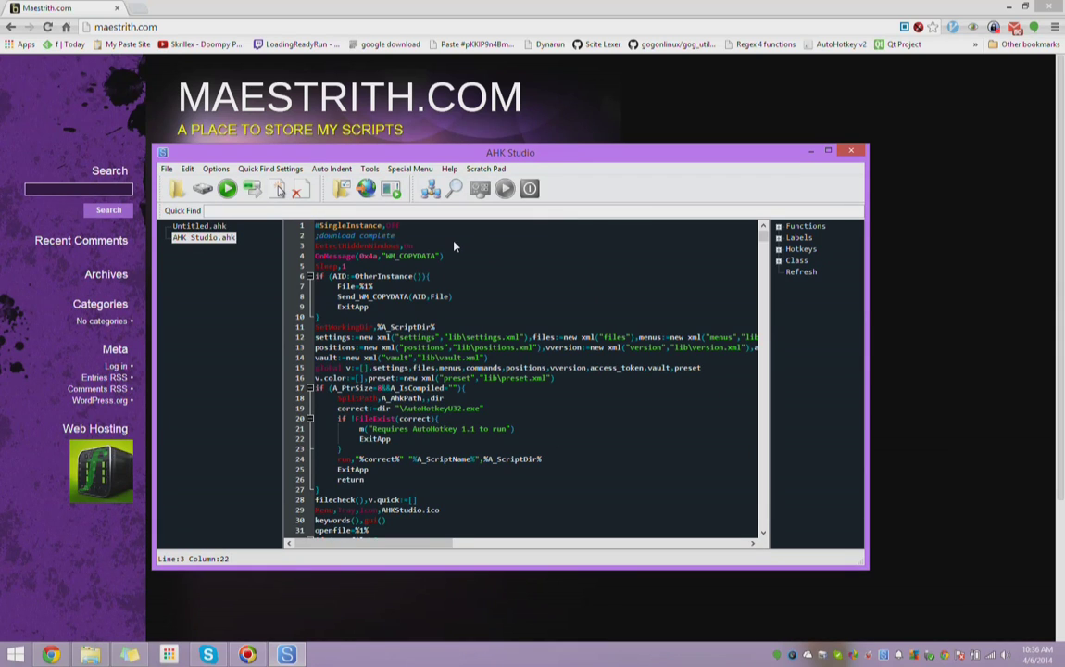
scroll("down", 3)
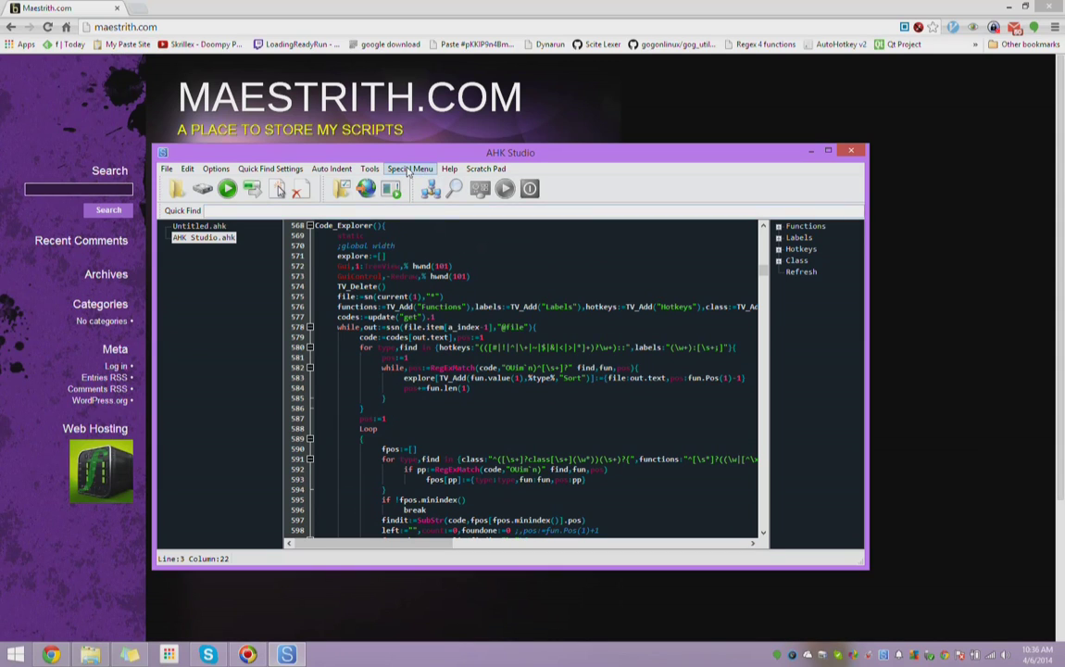
Step: Split the code into include files like about.ahk, addbutton.ahk and arrows.ahk via Special Menu > Split Code
left_click(409, 168)
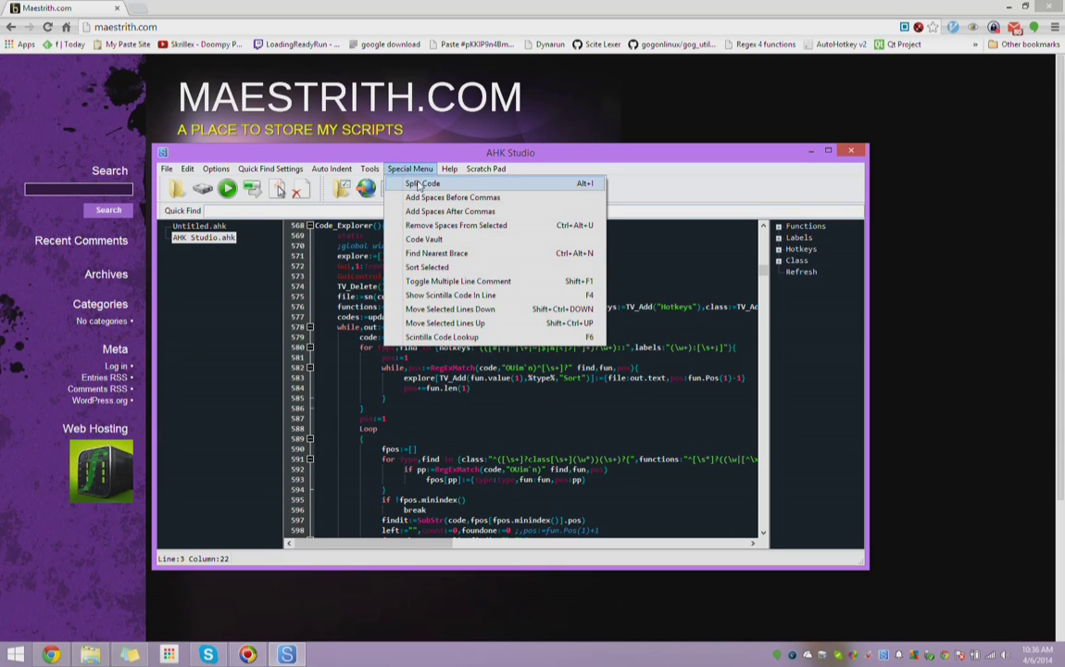
left_click(423, 184)
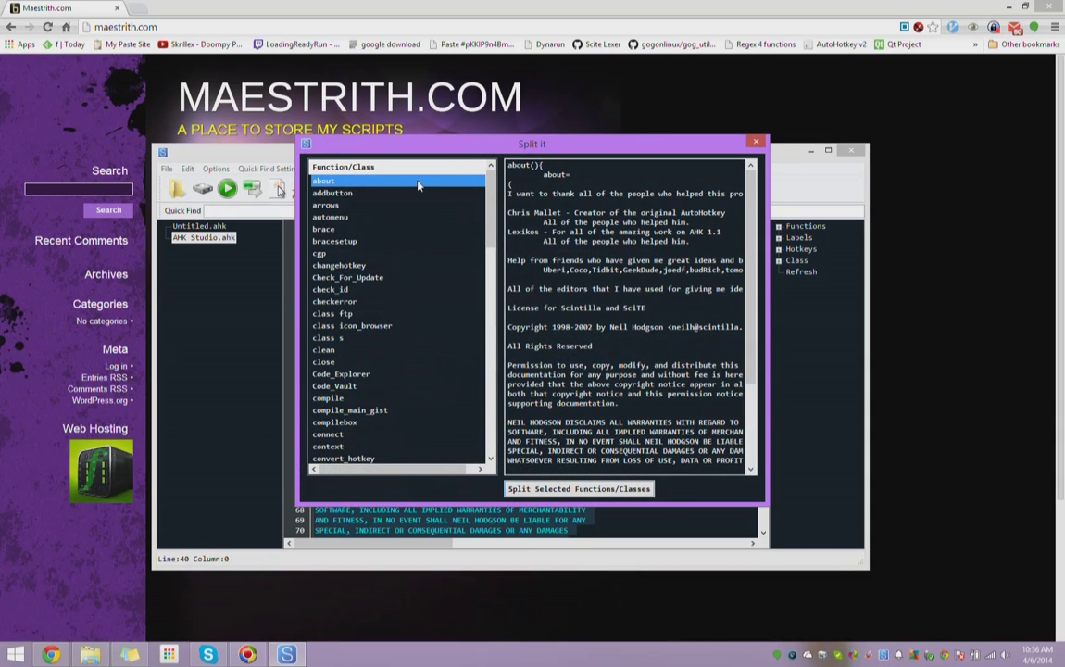
scroll("down", 3)
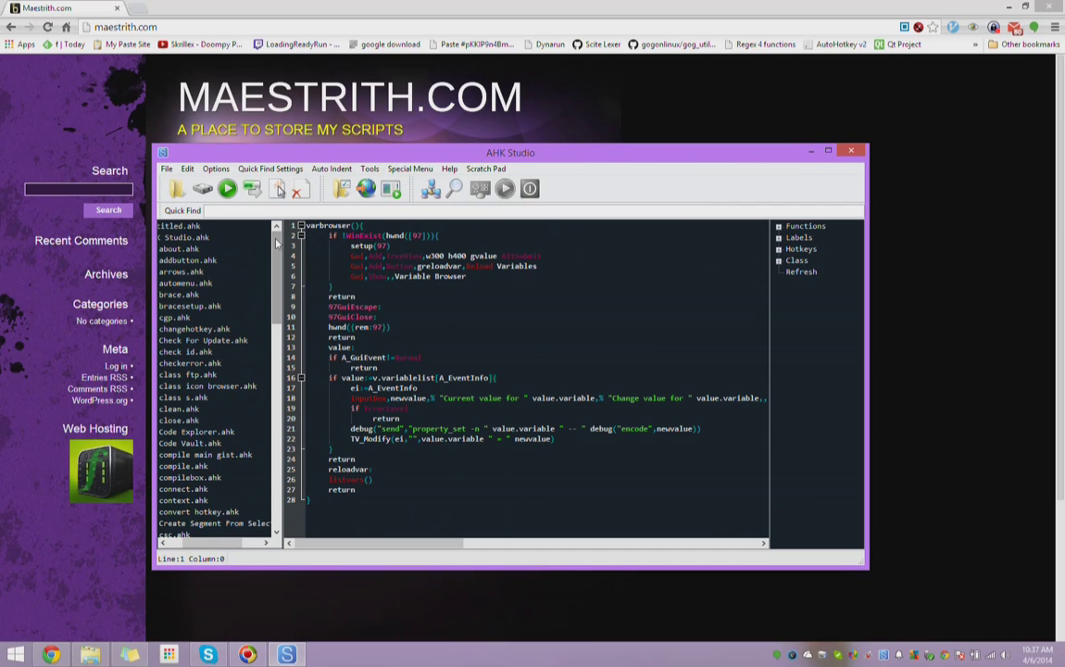
Step: Show the main AHK Studio.ahk script and scroll to its #Include lines for the split files
left_click(182, 237)
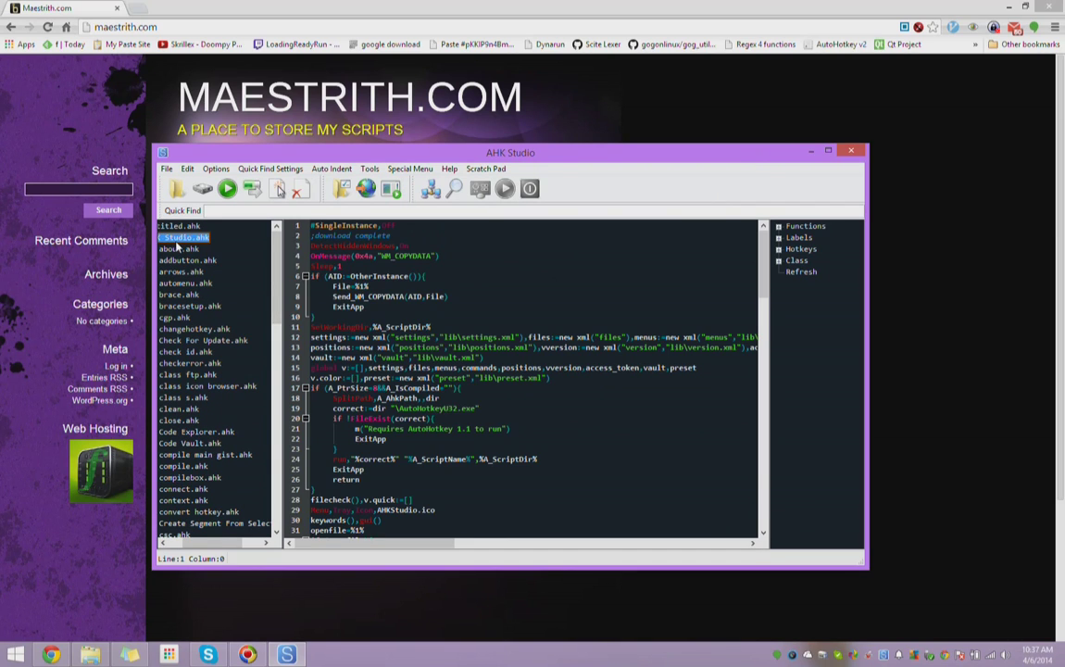
scroll("down", 3)
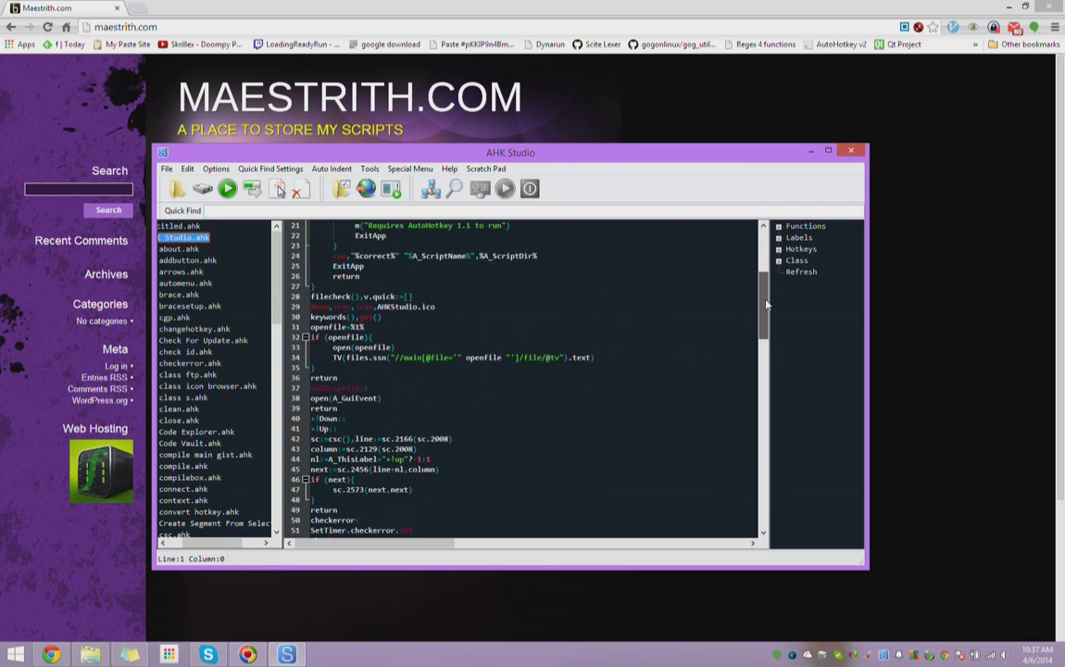
scroll("down", 3)
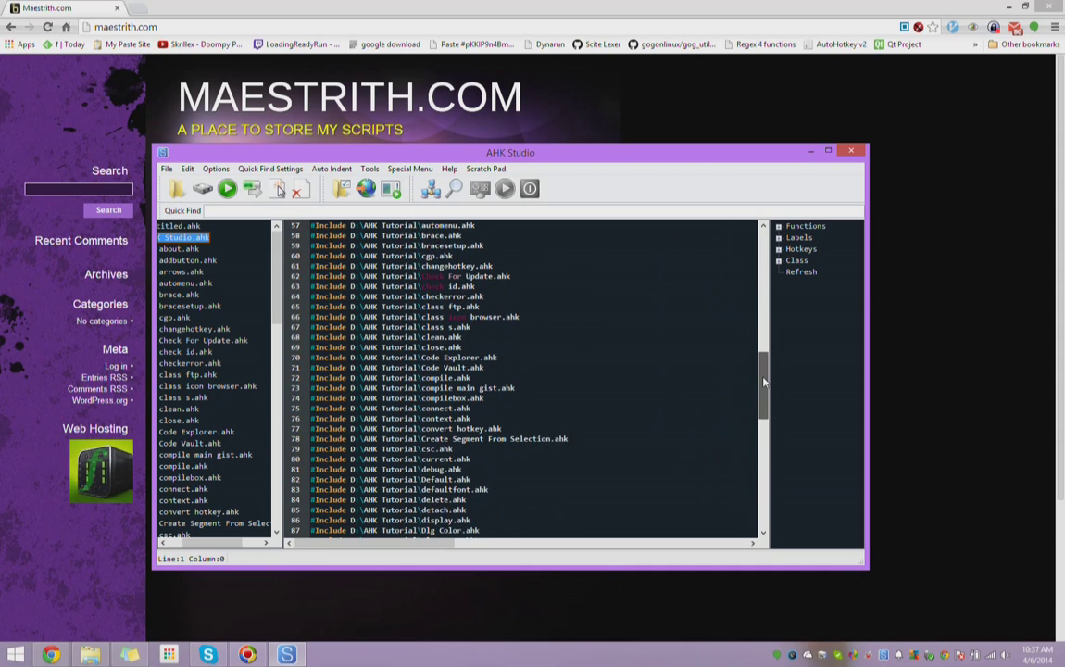
scroll("down", 3)
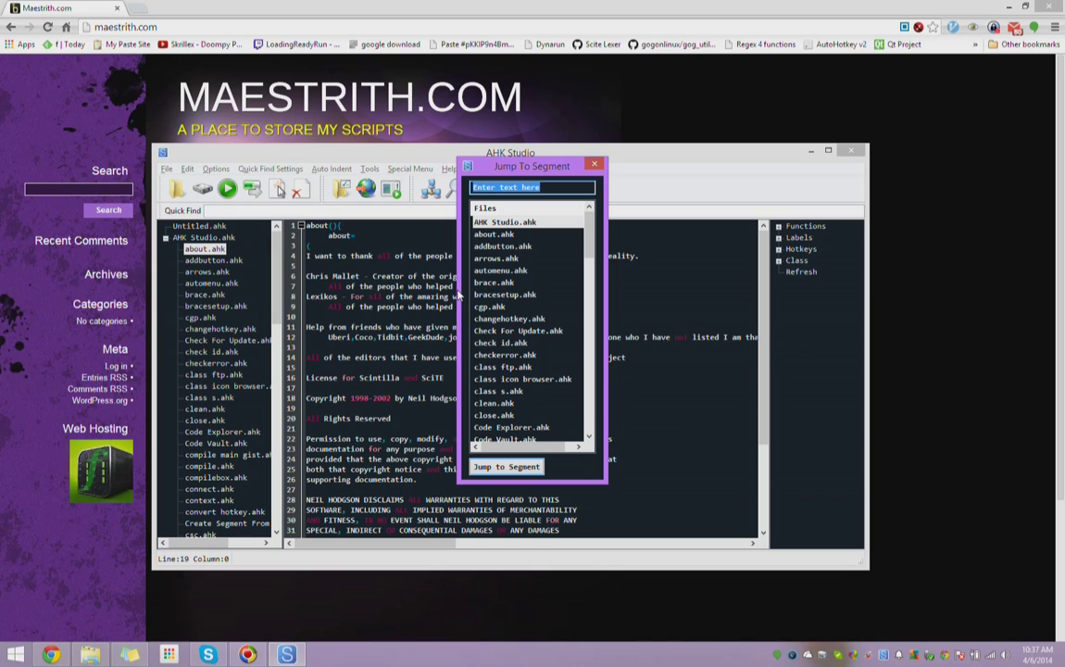
Step: Jump to Segment with 'cla', pick class s.ahk and scroll through its class code
type("cla")
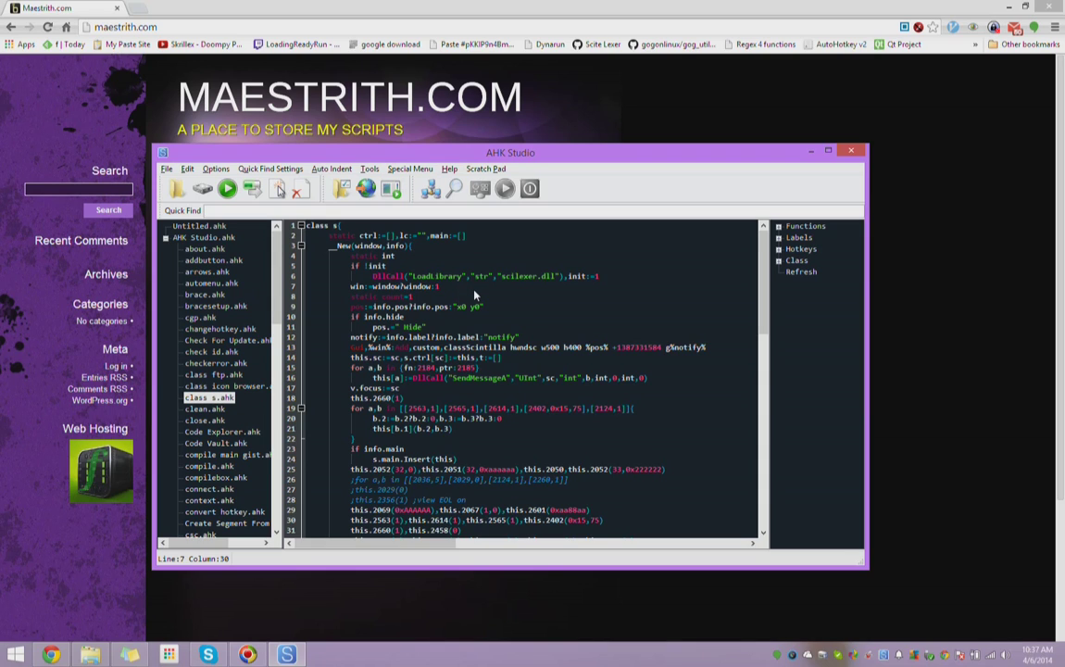
scroll("down", 3)
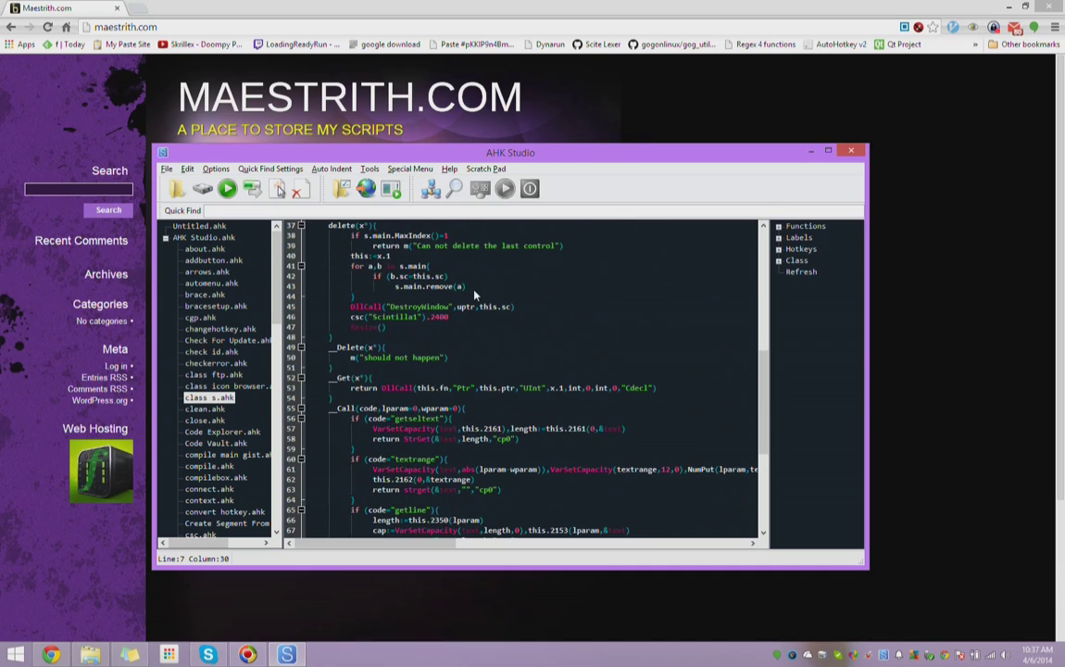